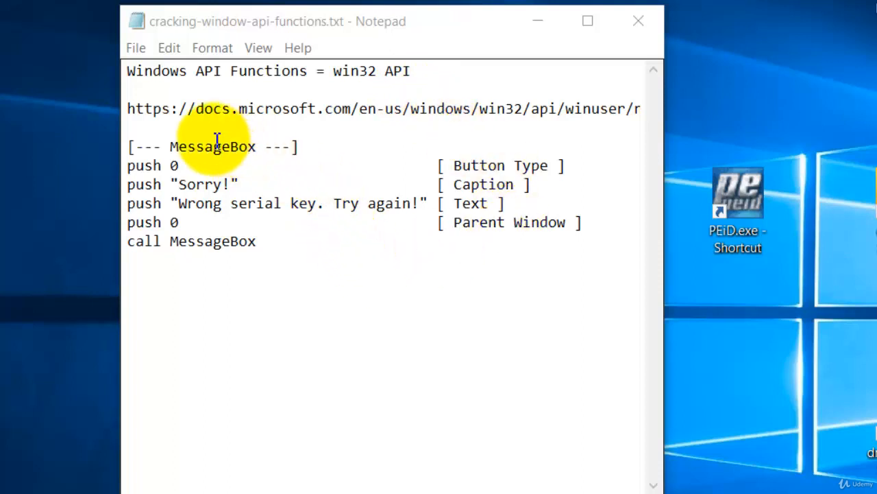
pyautogui.moveTo(230, 165)
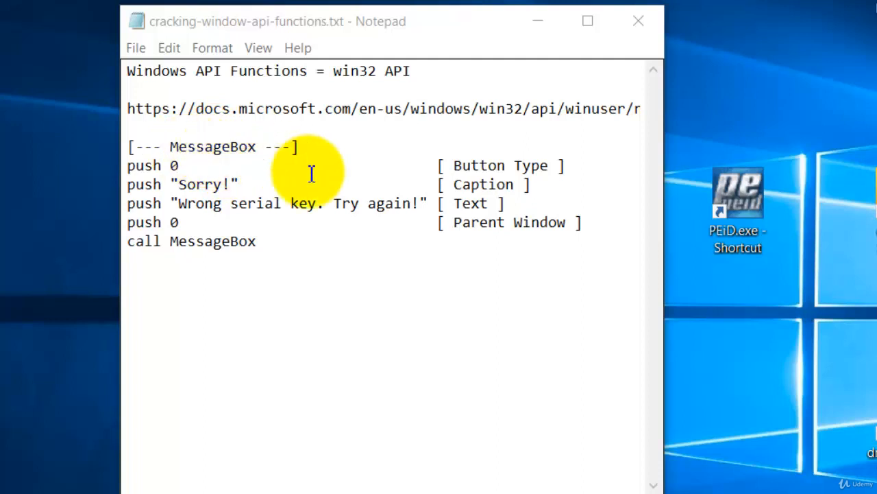
pyautogui.moveTo(279, 162)
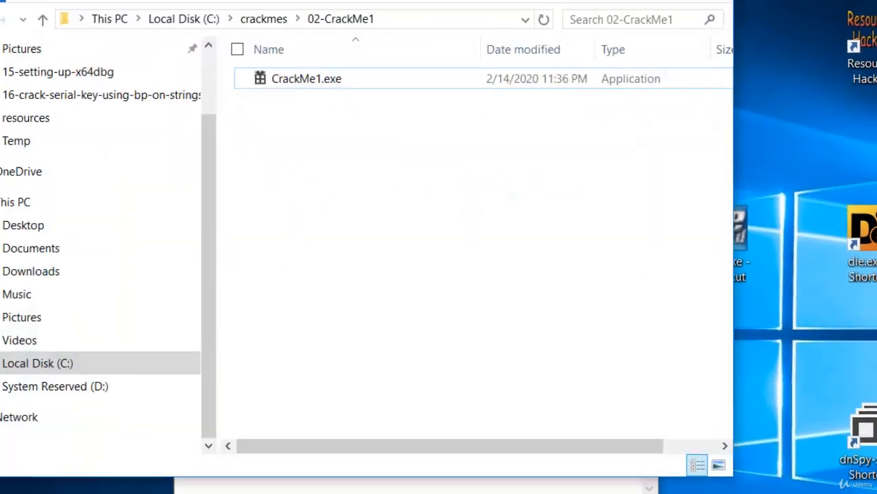
# Launch CrackMe1.exe and check an empty serial to trigger the Wrong serial key message box.
pyautogui.click(355, 148)
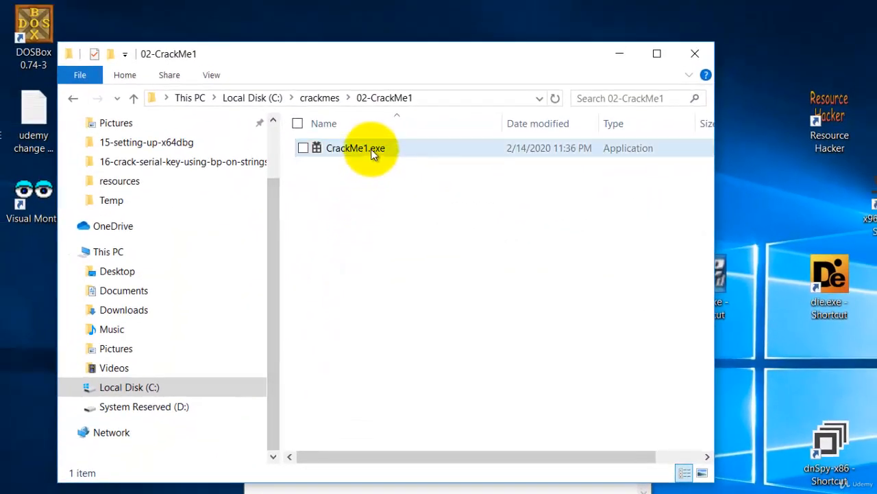
pyautogui.click(355, 148)
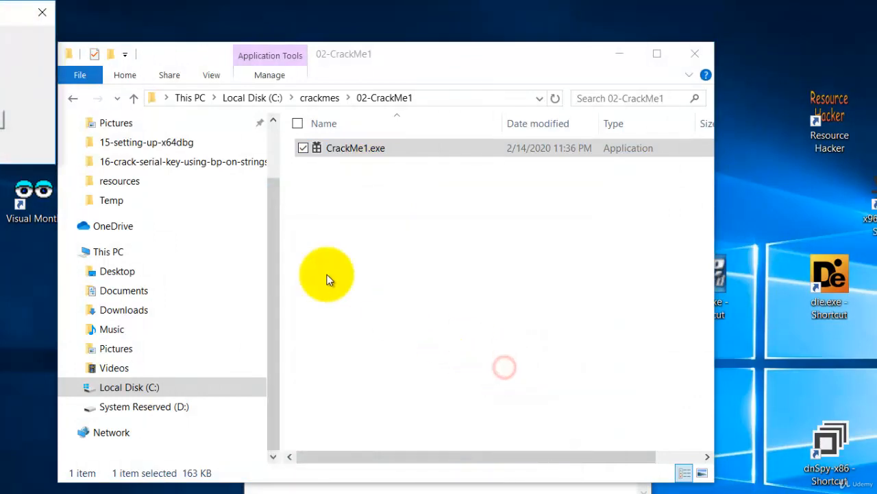
pyautogui.doubleClick(355, 148)
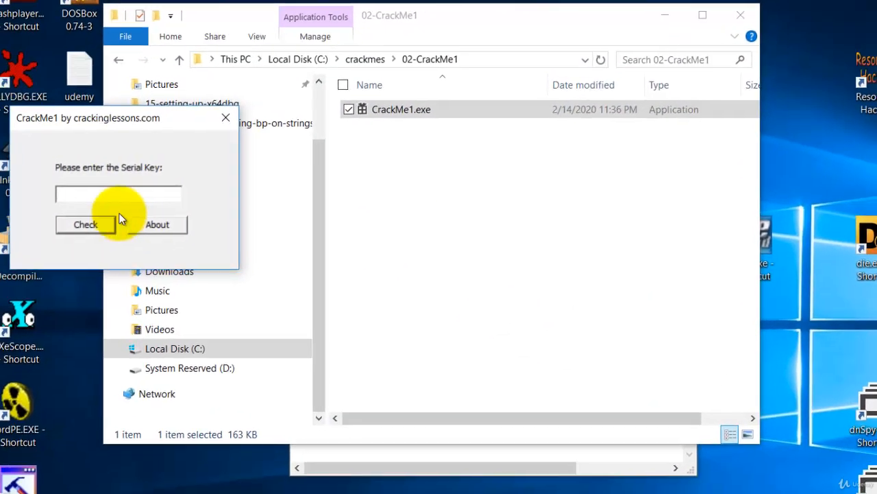
pyautogui.click(85, 224)
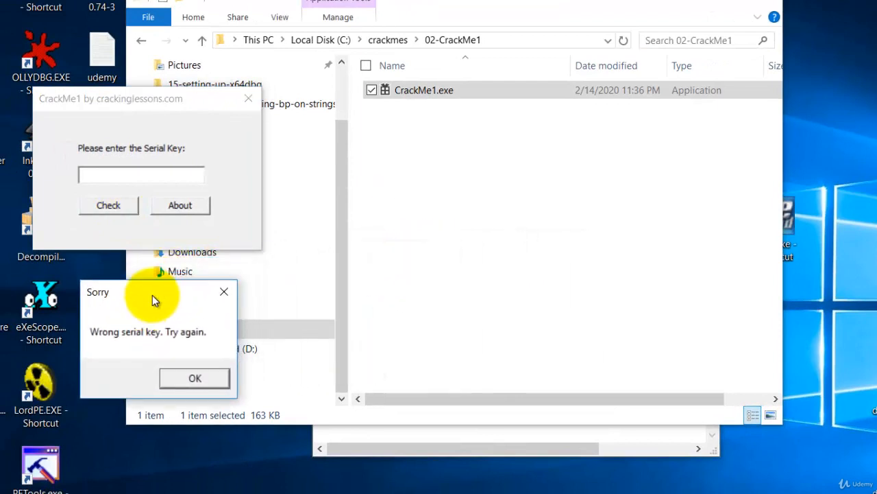
pyautogui.moveTo(130, 314)
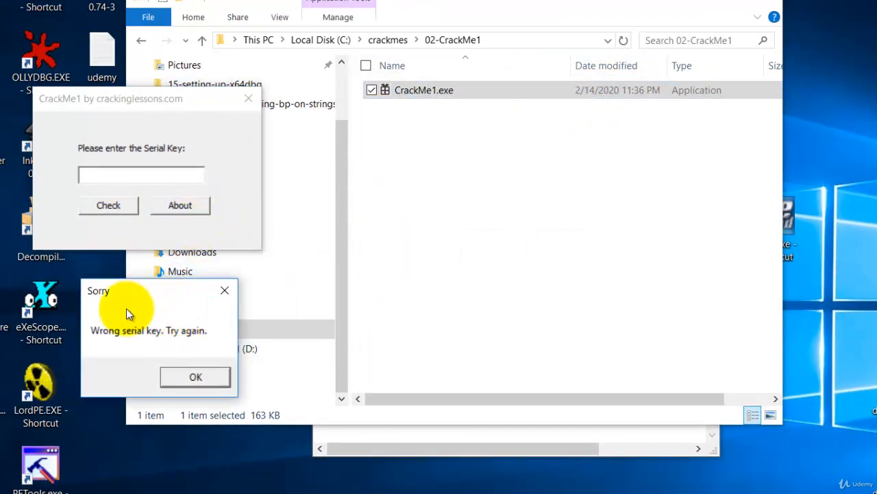
pyautogui.moveTo(212, 318)
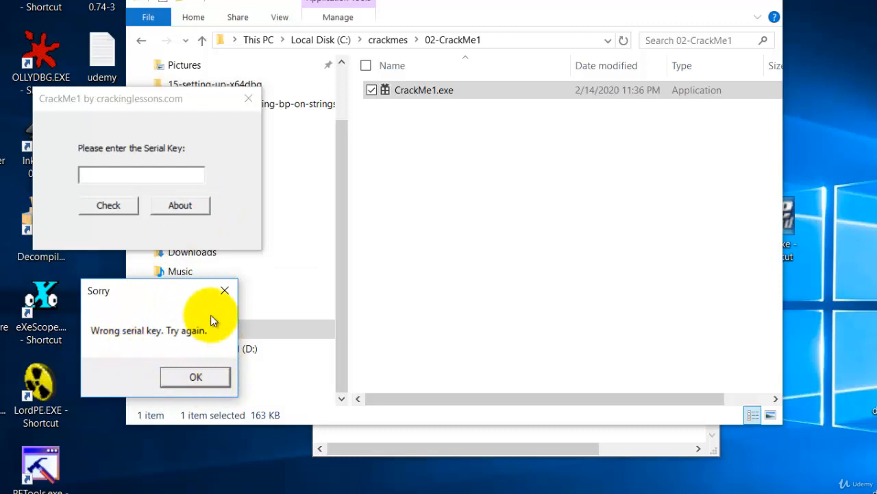
pyautogui.moveTo(167, 318)
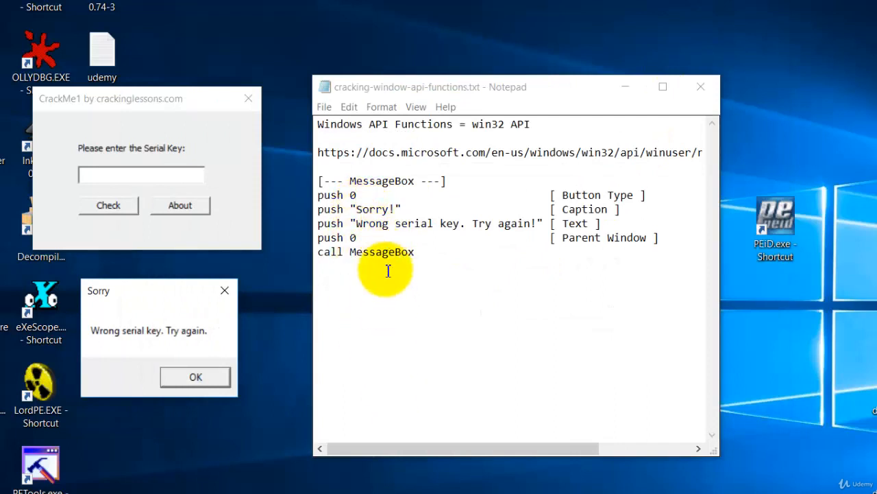
pyautogui.moveTo(340, 313)
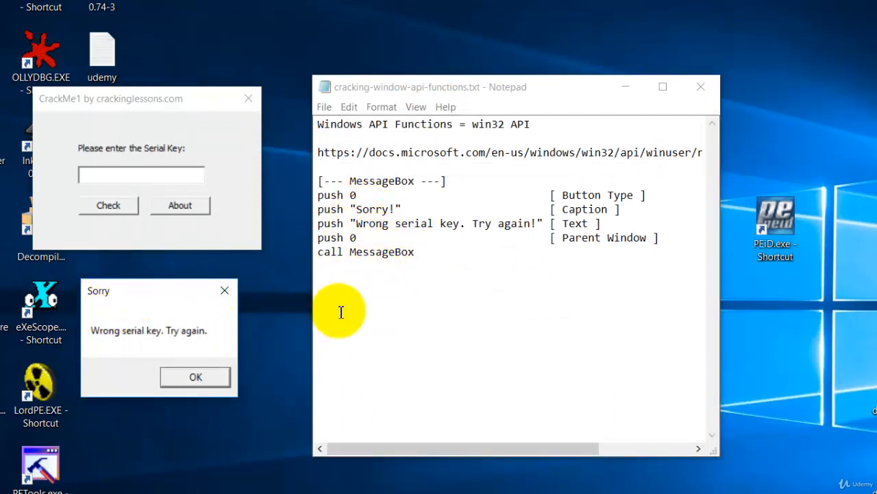
pyautogui.moveTo(368, 208)
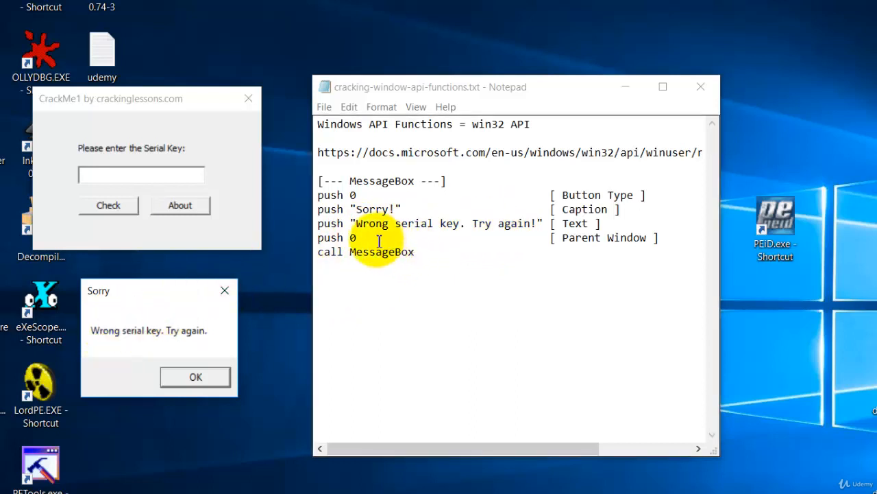
pyautogui.moveTo(335, 260)
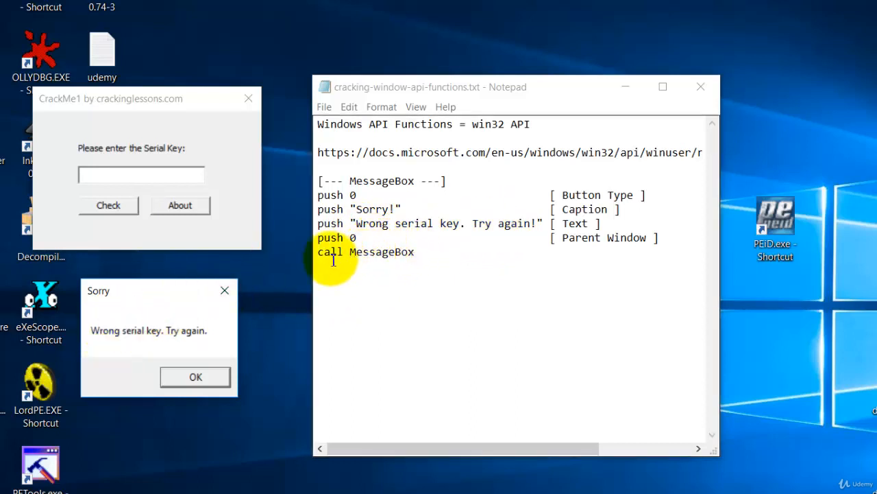
pyautogui.moveTo(412, 259)
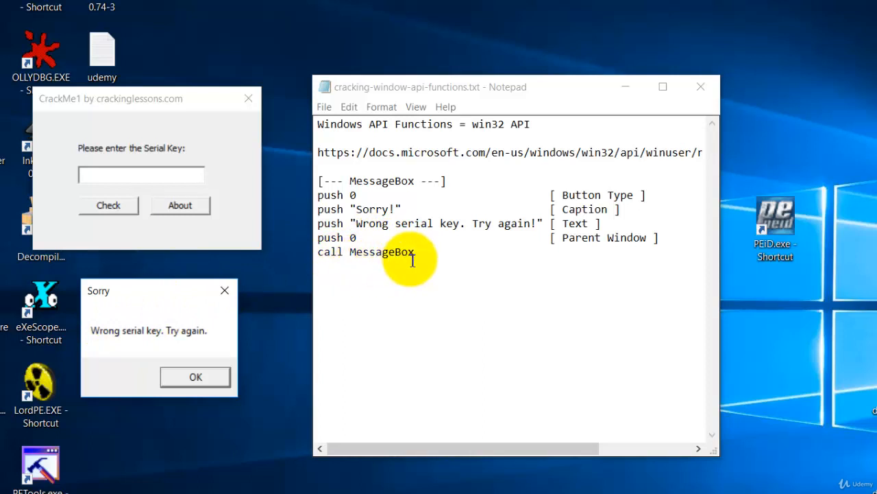
pyautogui.moveTo(354, 218)
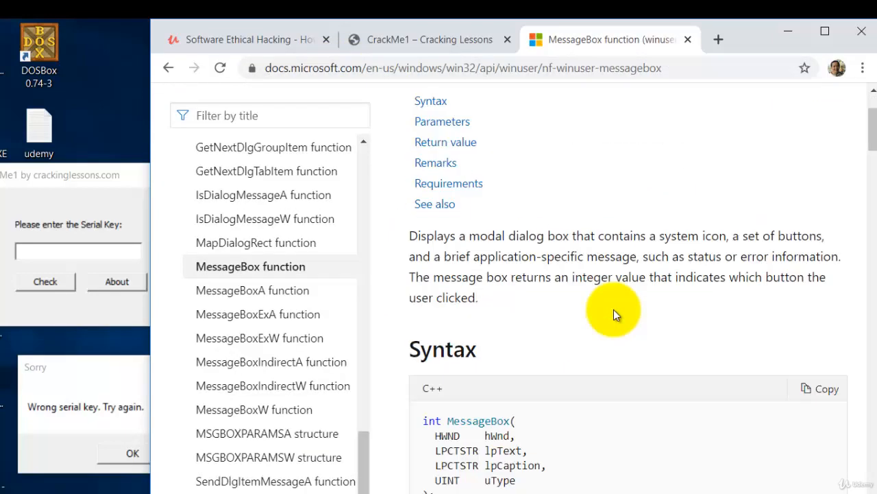
# Scroll the MessageBox docs page down to the Syntax signature with hWnd, lpText, lpCaption, uType.
pyautogui.scroll(-3)
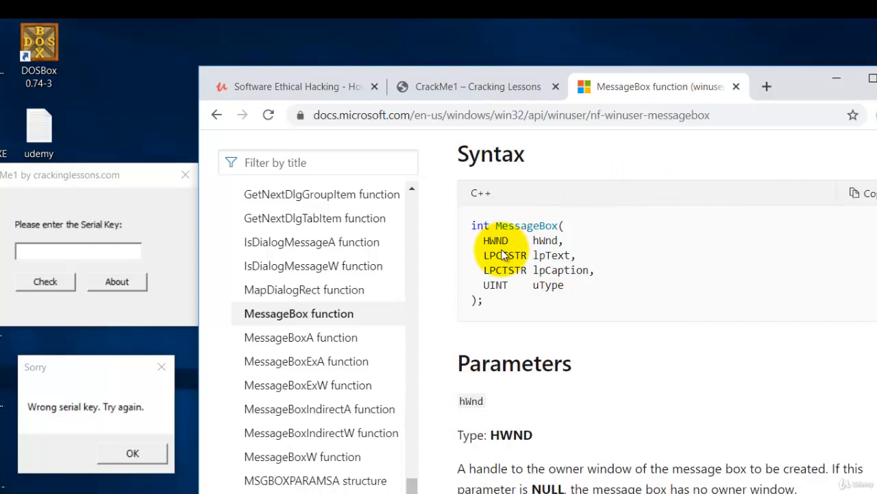
pyautogui.moveTo(500, 272)
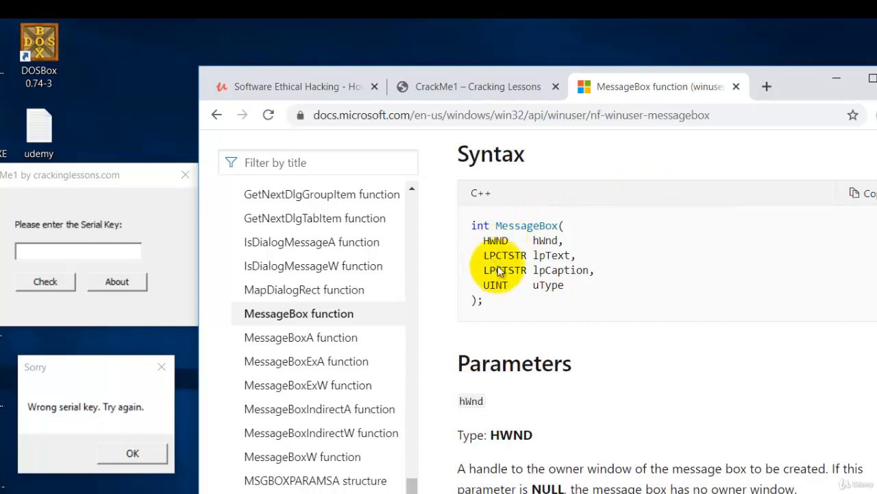
pyautogui.moveTo(545, 246)
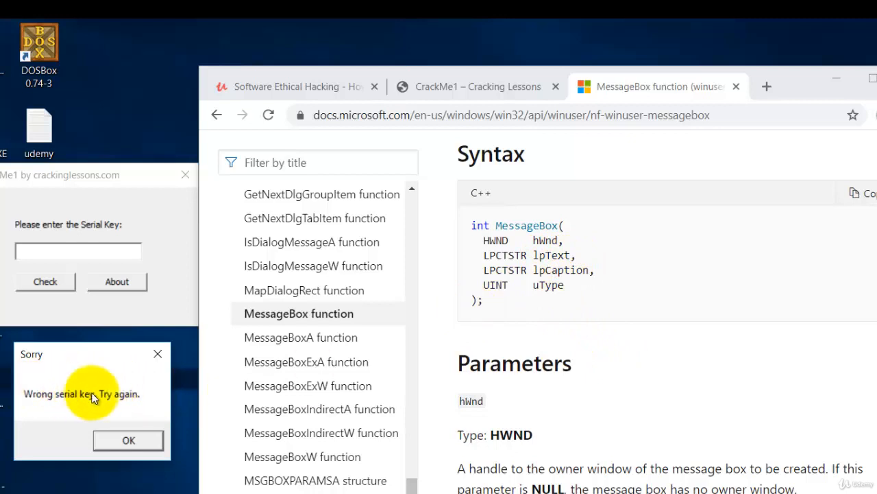
pyautogui.moveTo(534, 287)
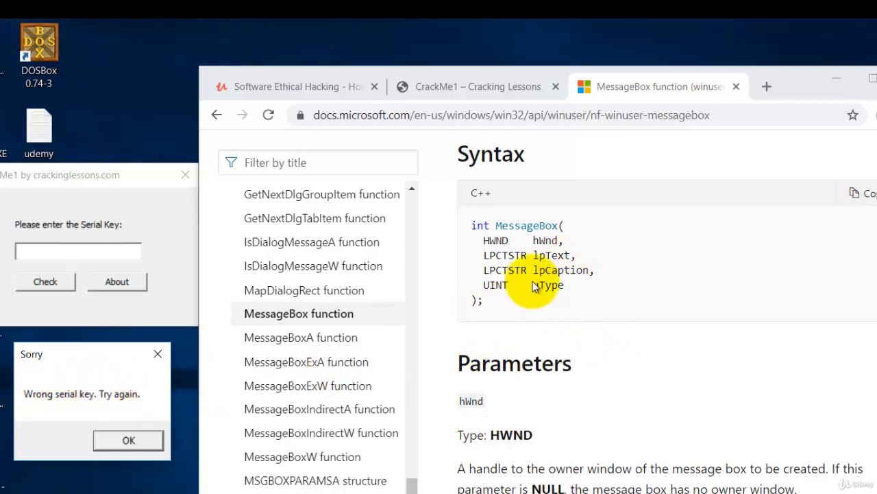
pyautogui.moveTo(65, 357)
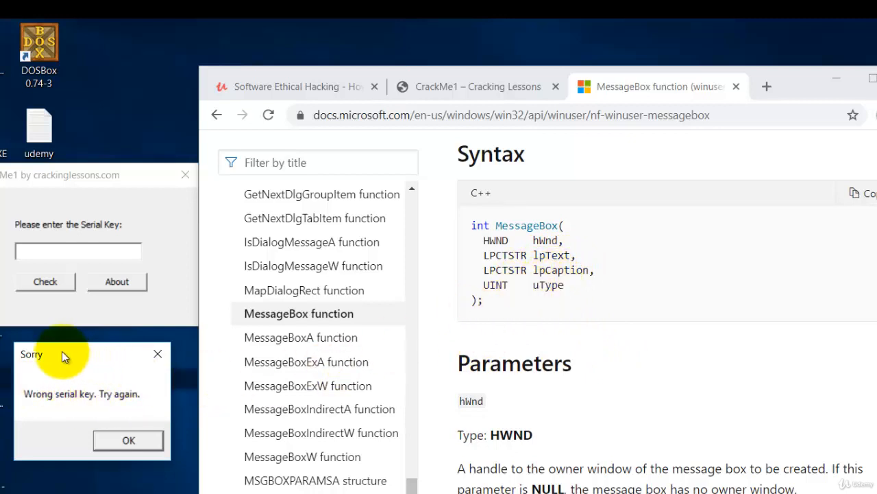
pyautogui.moveTo(535, 291)
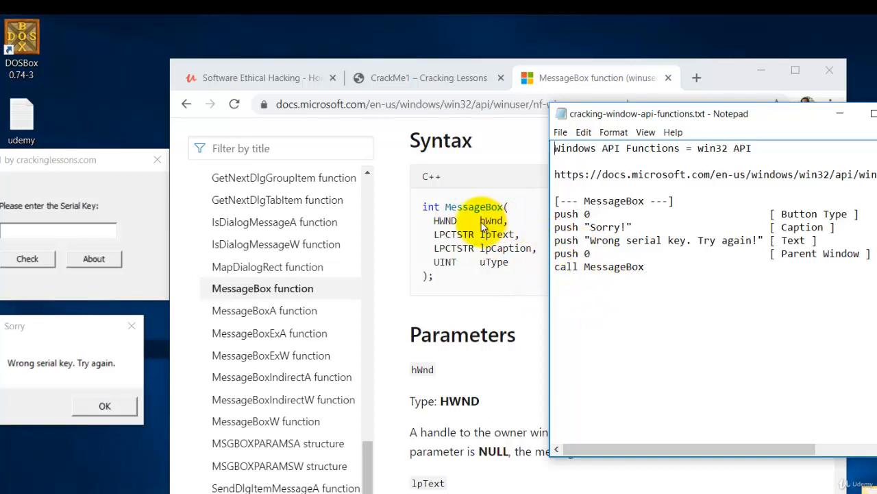
pyautogui.moveTo(672, 274)
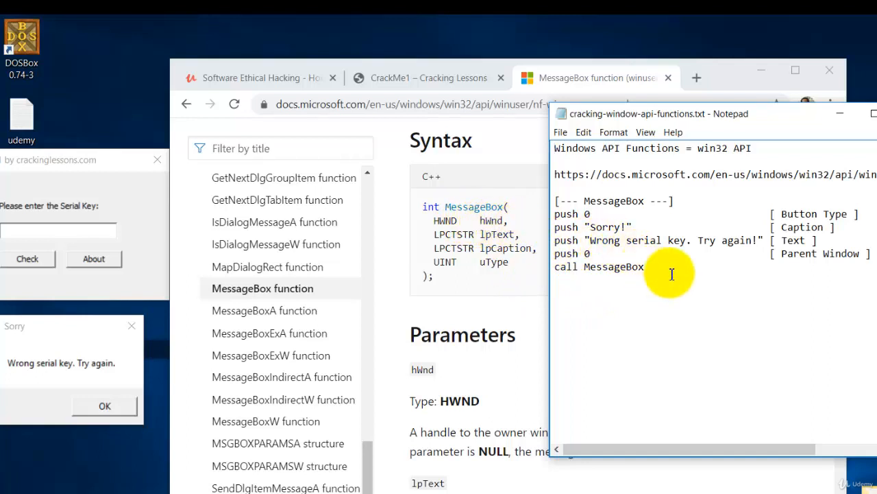
pyautogui.moveTo(588, 269)
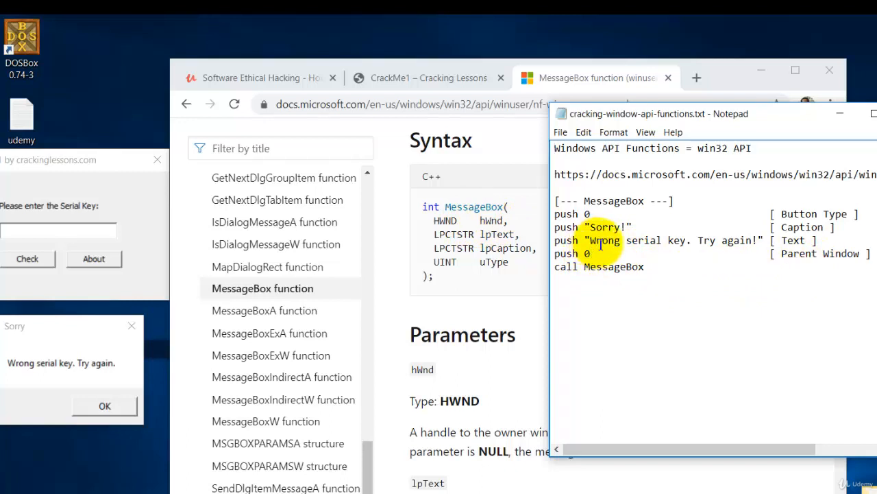
pyautogui.moveTo(739, 249)
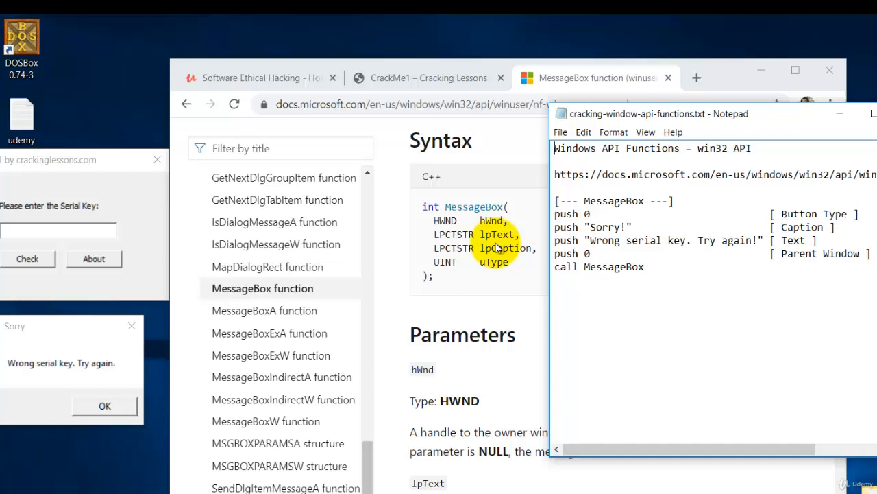
pyautogui.moveTo(647, 244)
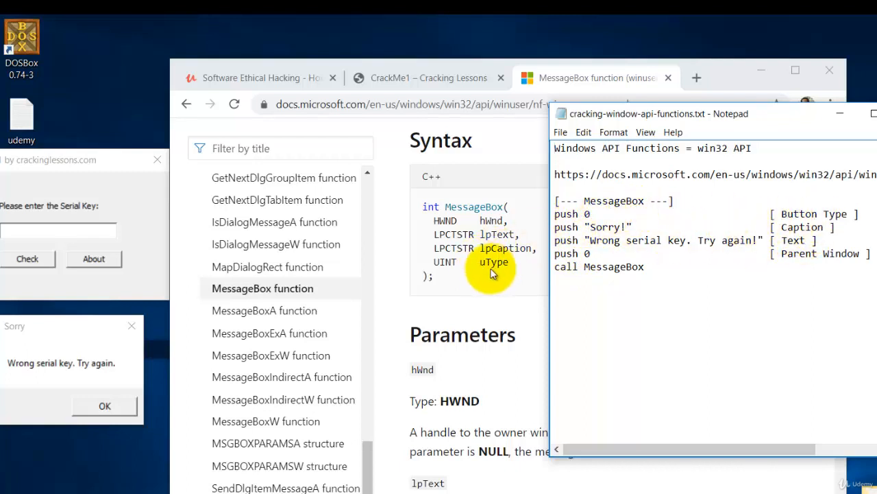
pyautogui.moveTo(507, 299)
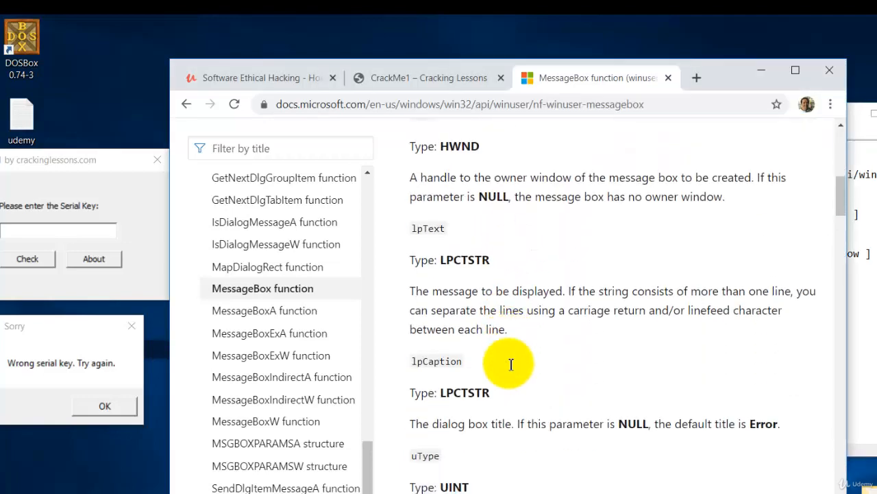
pyautogui.scroll(-3)
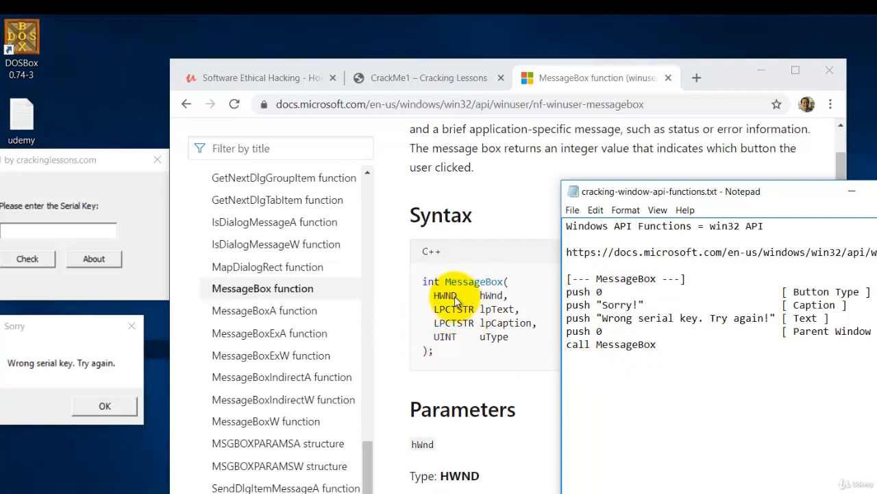
pyautogui.moveTo(494, 305)
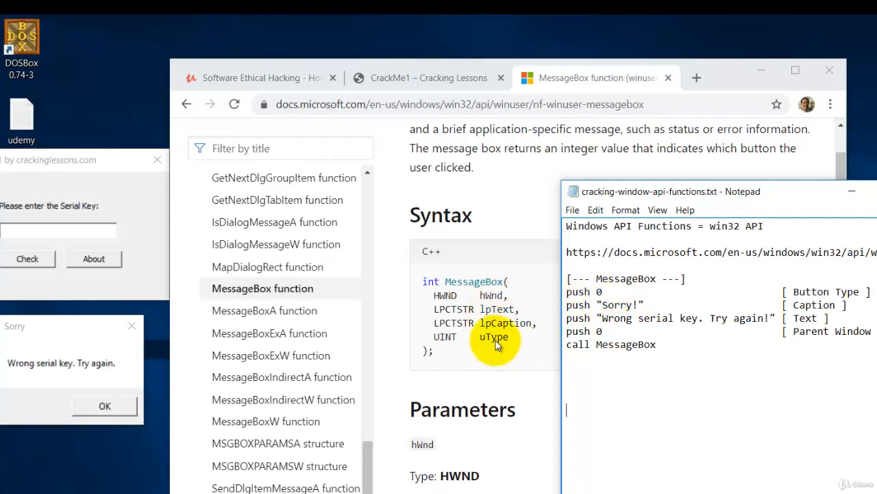
pyautogui.moveTo(609, 309)
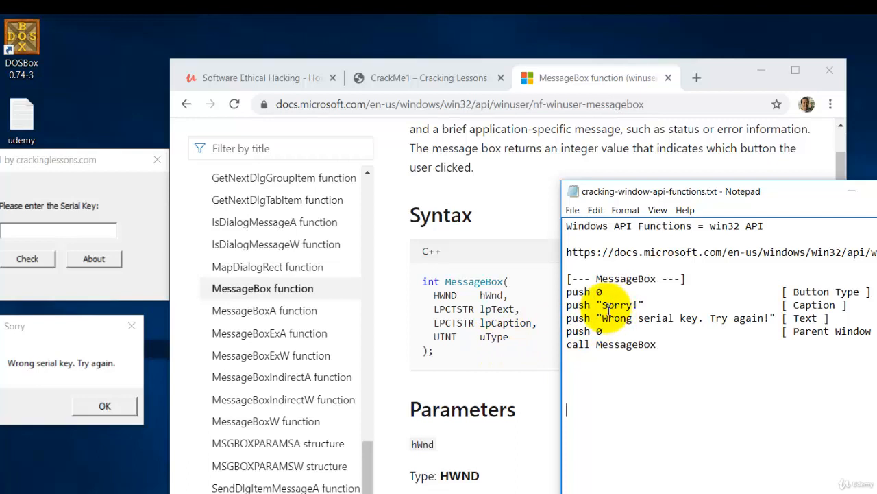
pyautogui.moveTo(546, 336)
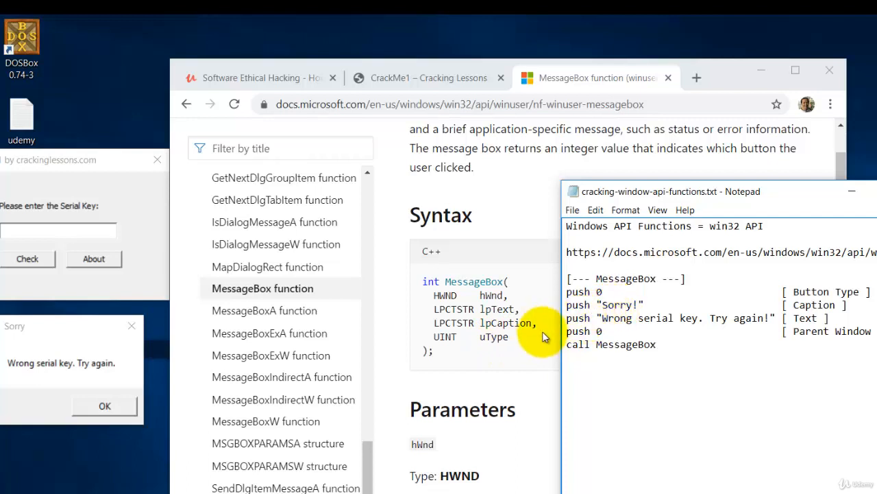
pyautogui.moveTo(610, 323)
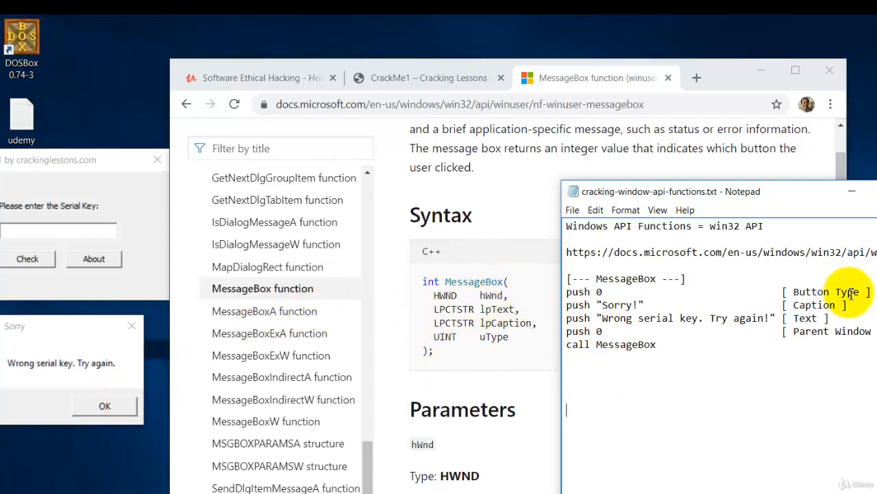
pyautogui.moveTo(150, 381)
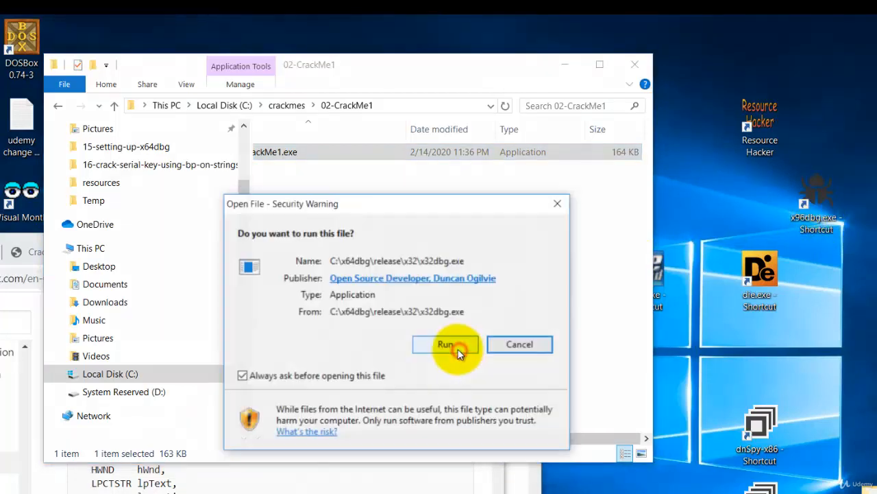
# Allow x32dbg to launch with CrackMe1 despite the warning and run to the entry code.
pyautogui.click(446, 343)
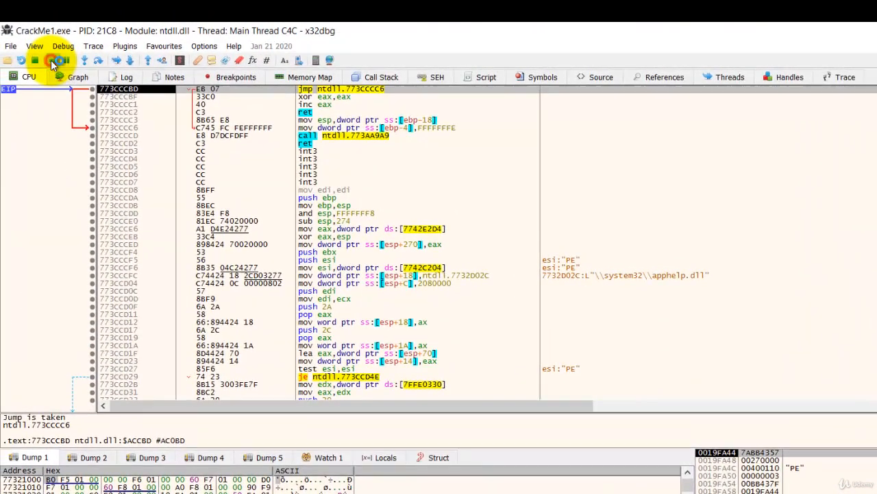
pyautogui.click(51, 60)
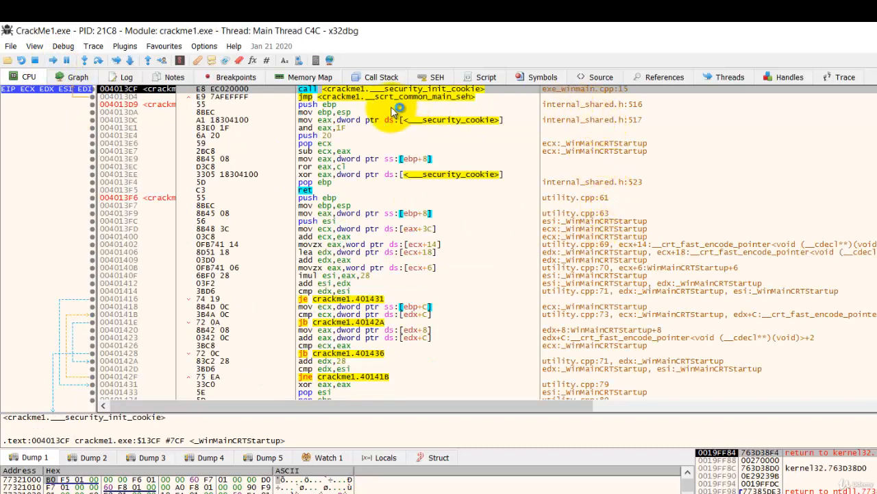
pyautogui.moveTo(683, 158)
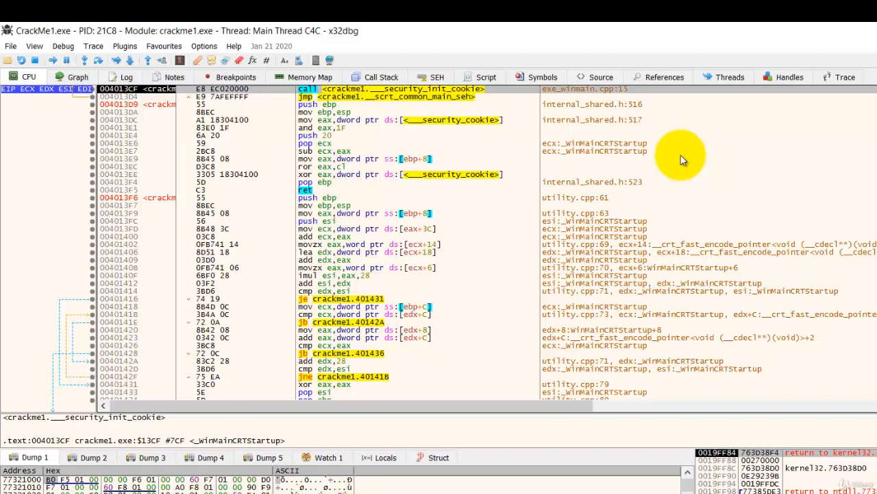
pyautogui.moveTo(787, 186)
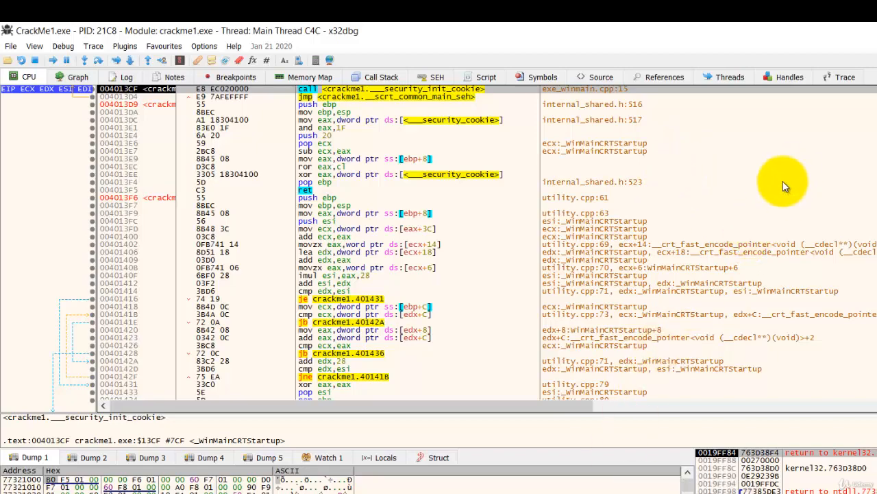
pyautogui.moveTo(678, 149)
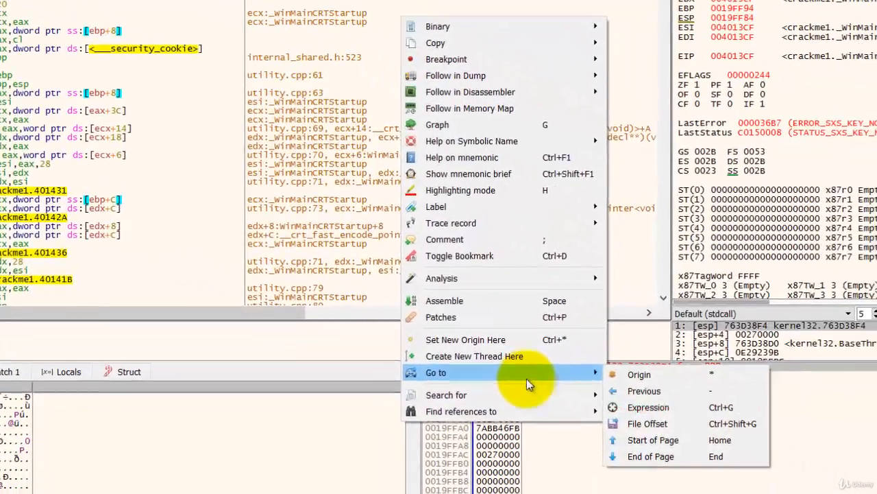
pyautogui.moveTo(446, 386)
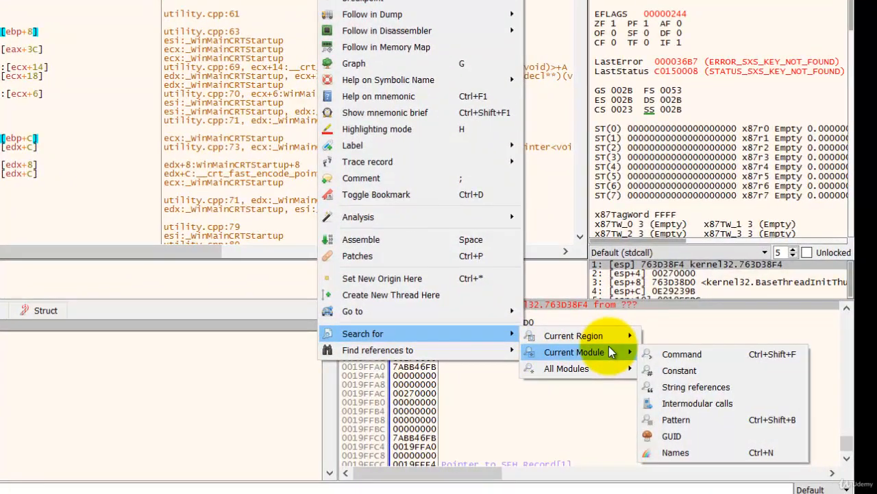
pyautogui.moveTo(674, 390)
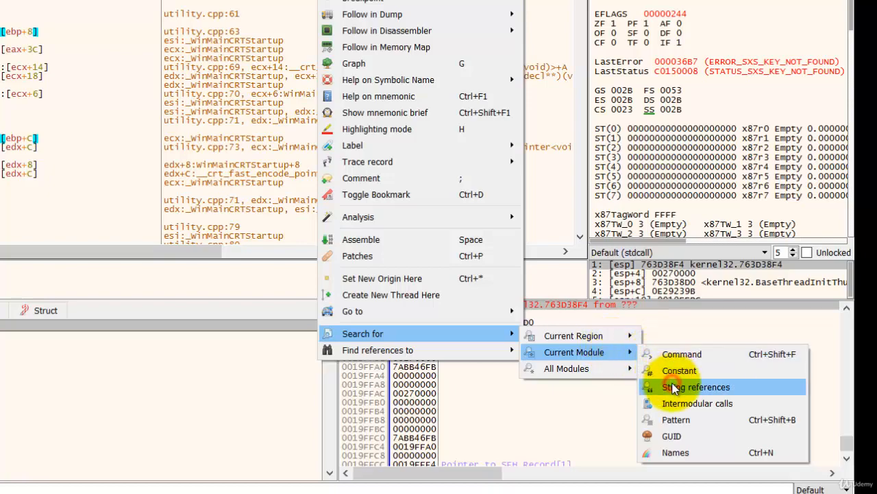
# Search the crackme1 module for string references, revealing the Congrats and Wrong serial key strings.
pyautogui.click(693, 387)
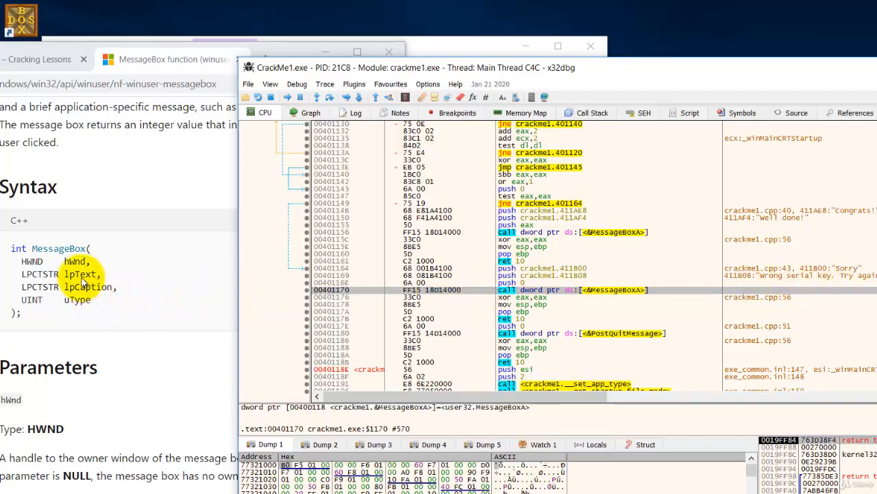
pyautogui.moveTo(491, 303)
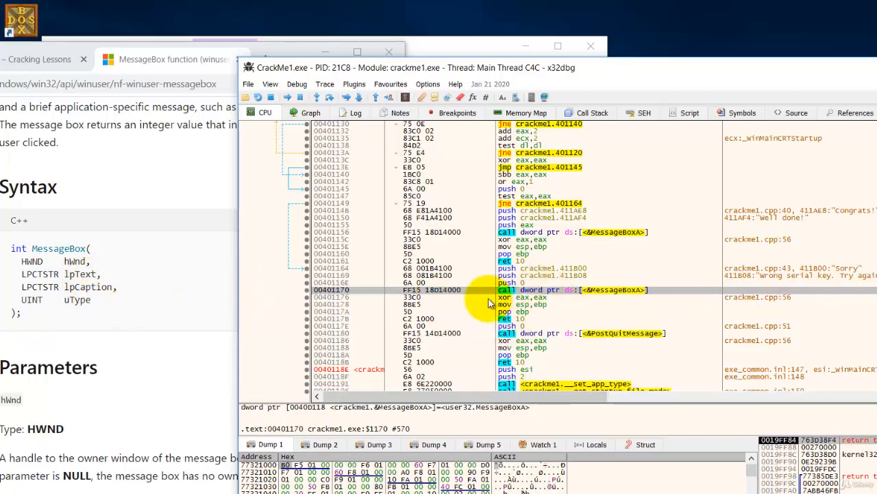
pyautogui.moveTo(606, 274)
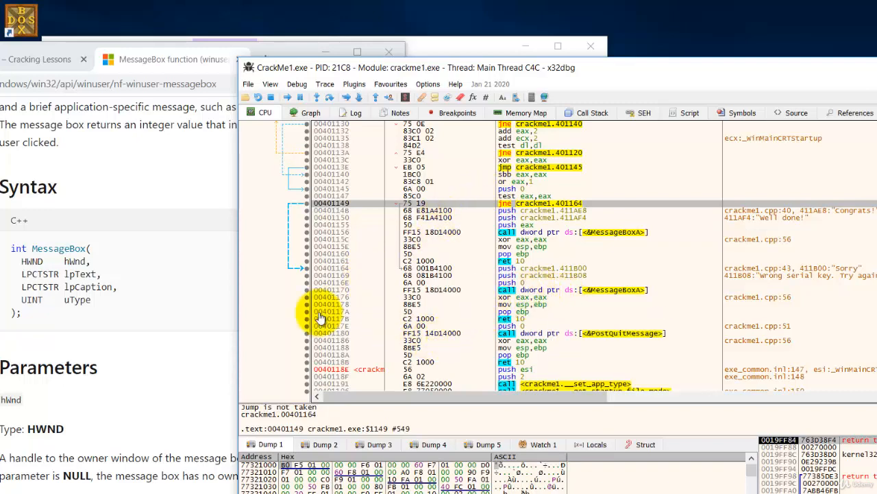
pyautogui.moveTo(562, 289)
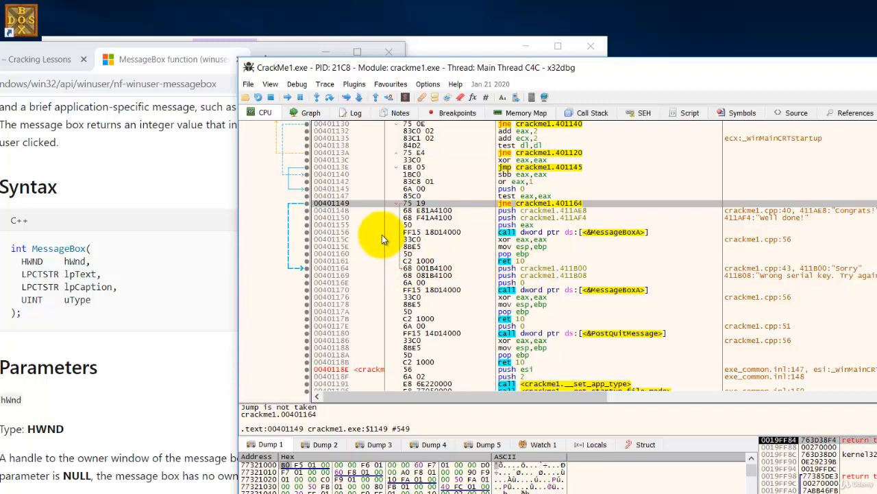
pyautogui.moveTo(504, 195)
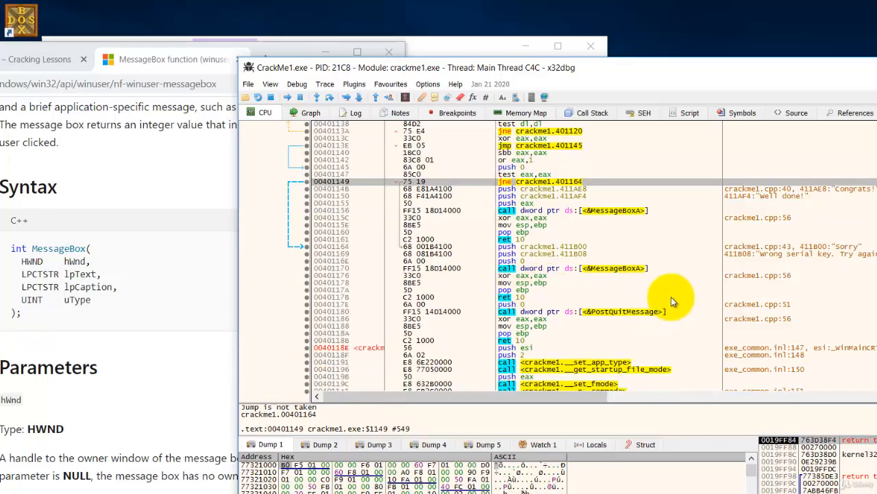
pyautogui.moveTo(609, 268)
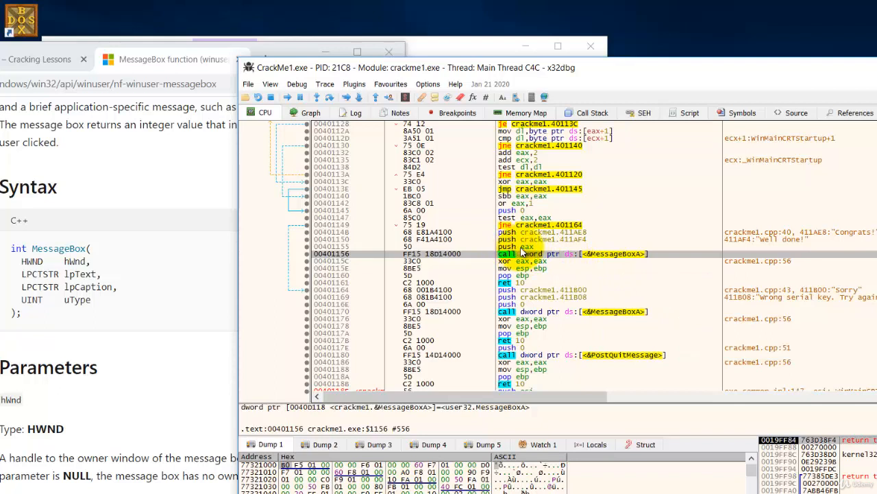
pyautogui.moveTo(93, 268)
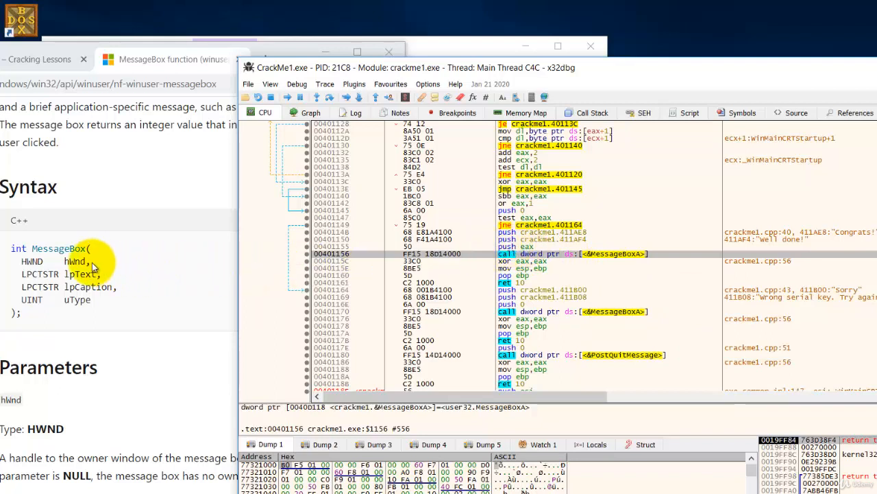
pyautogui.moveTo(405, 269)
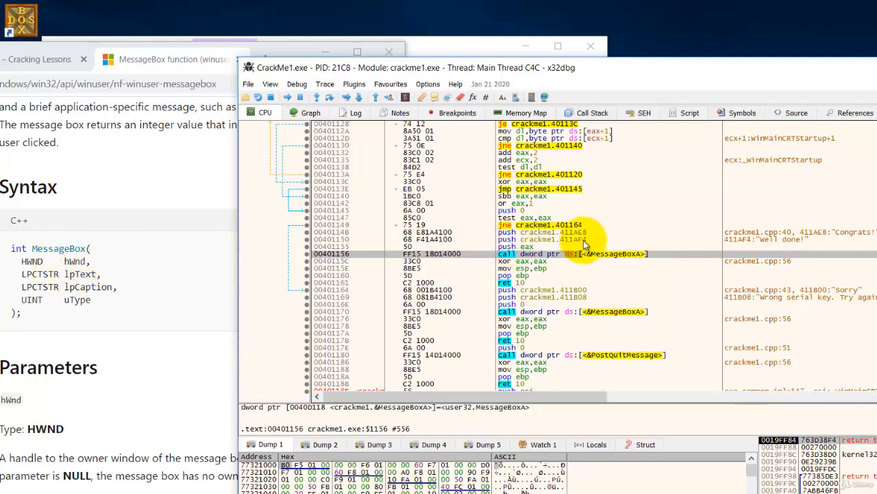
pyautogui.moveTo(724, 244)
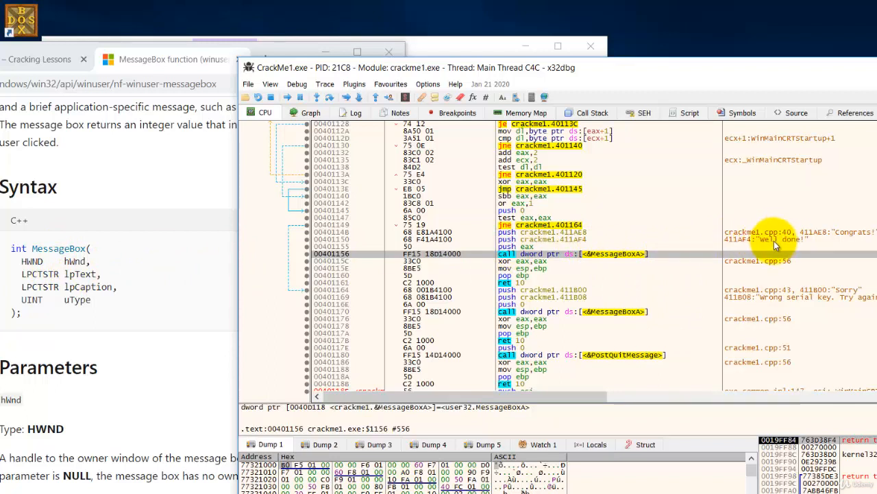
pyautogui.moveTo(180, 282)
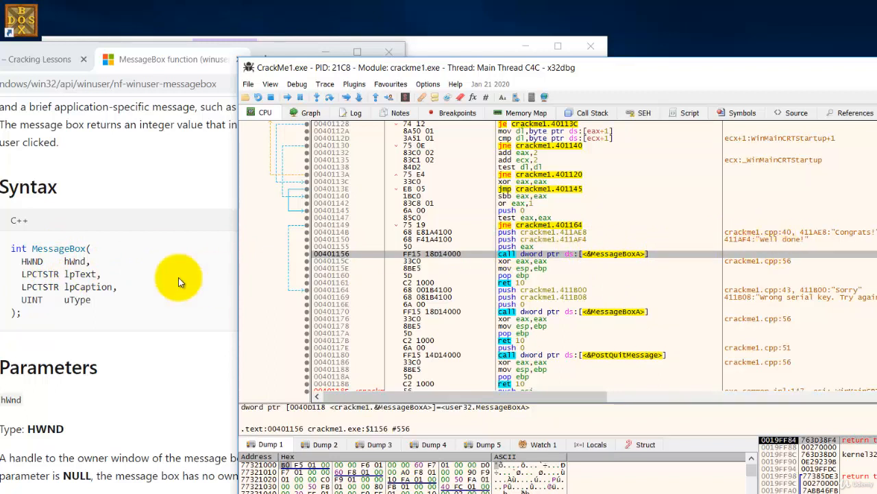
pyautogui.moveTo(573, 247)
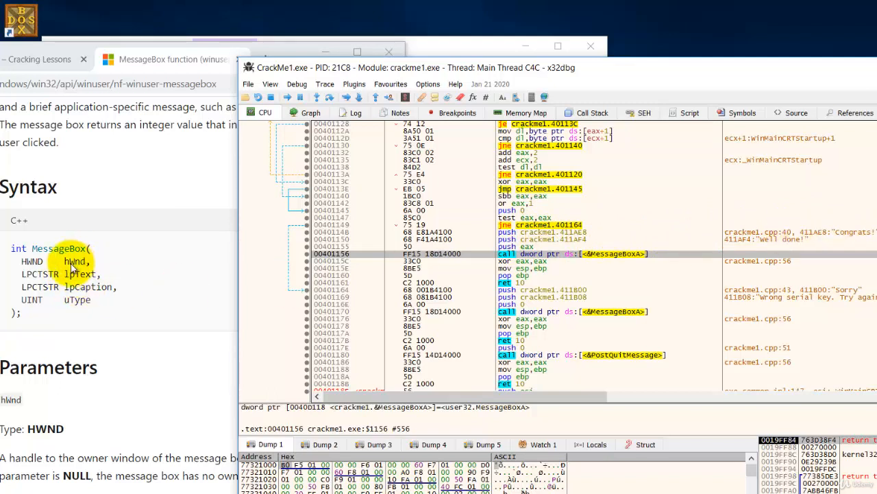
pyautogui.moveTo(191, 295)
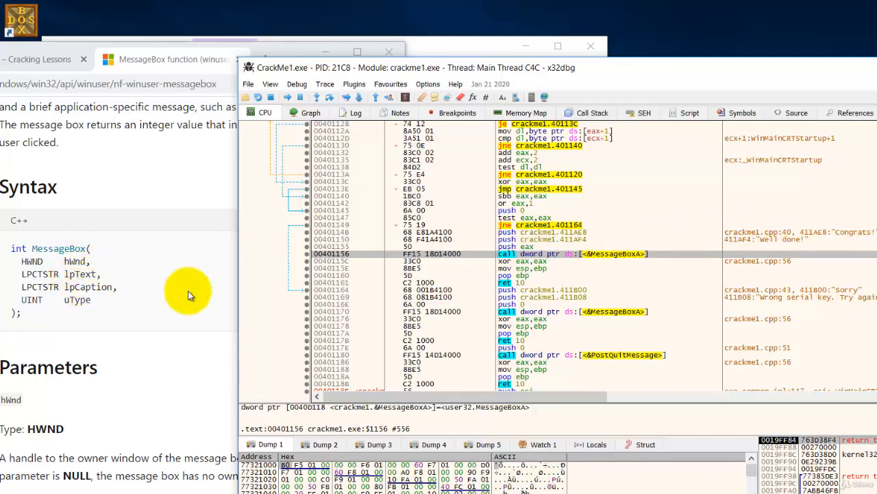
pyautogui.moveTo(542, 238)
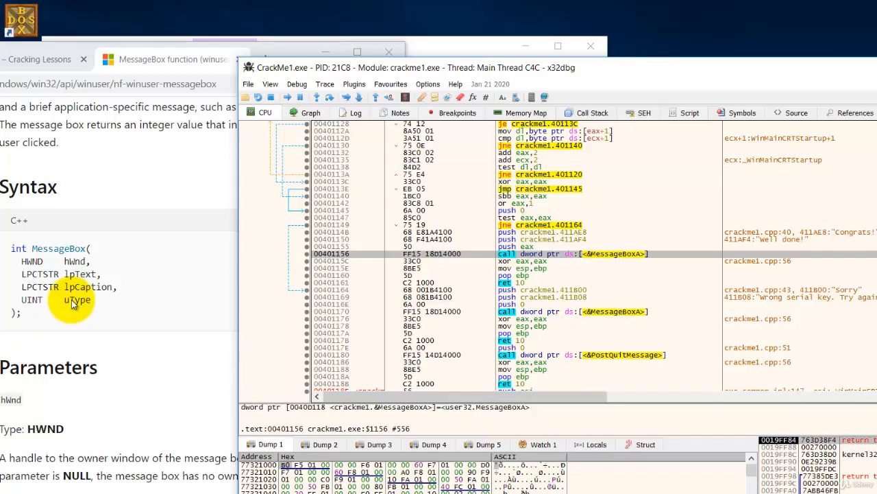
pyautogui.moveTo(244, 322)
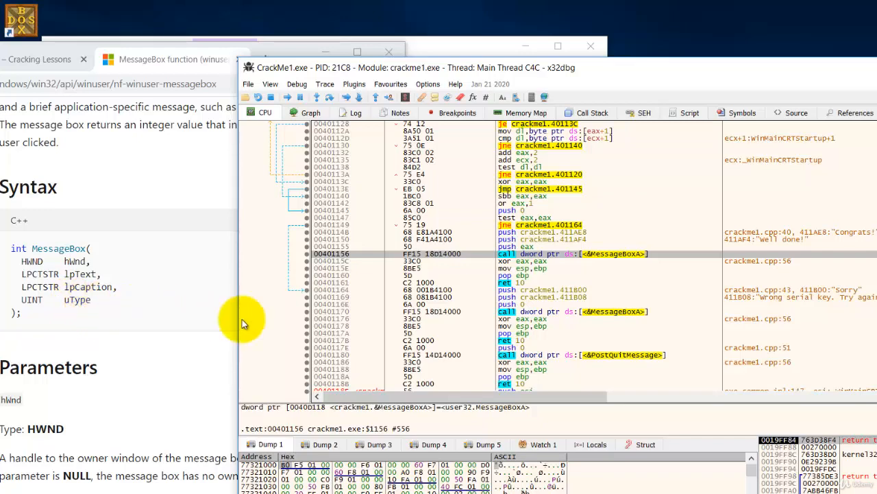